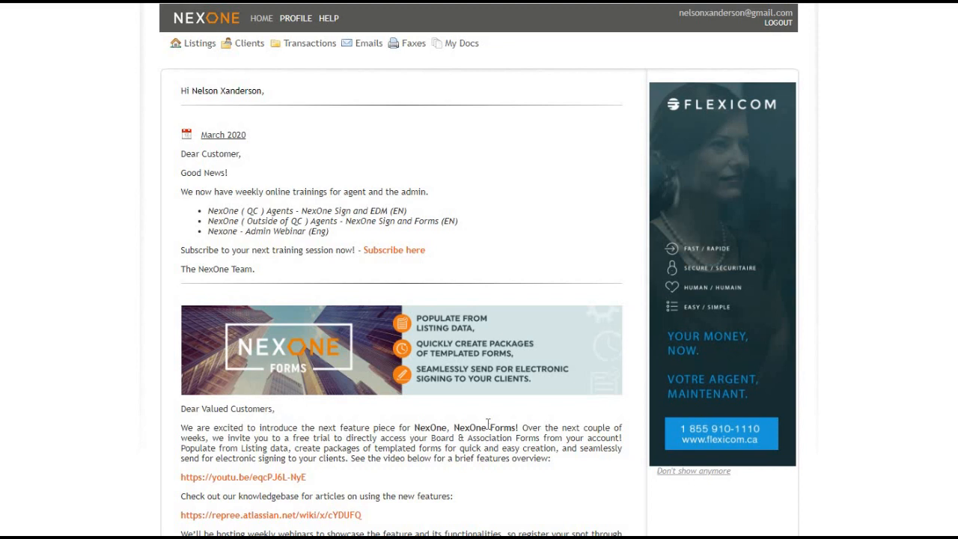
mouse_move(194, 46)
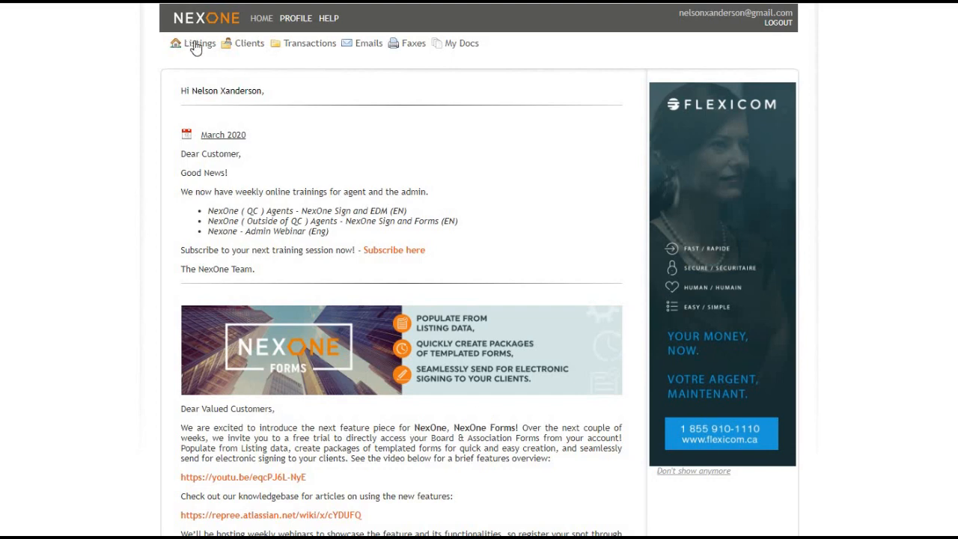
Step: Go to Listings and pick the 123 Main St., Toronto listing from the results
click(199, 42)
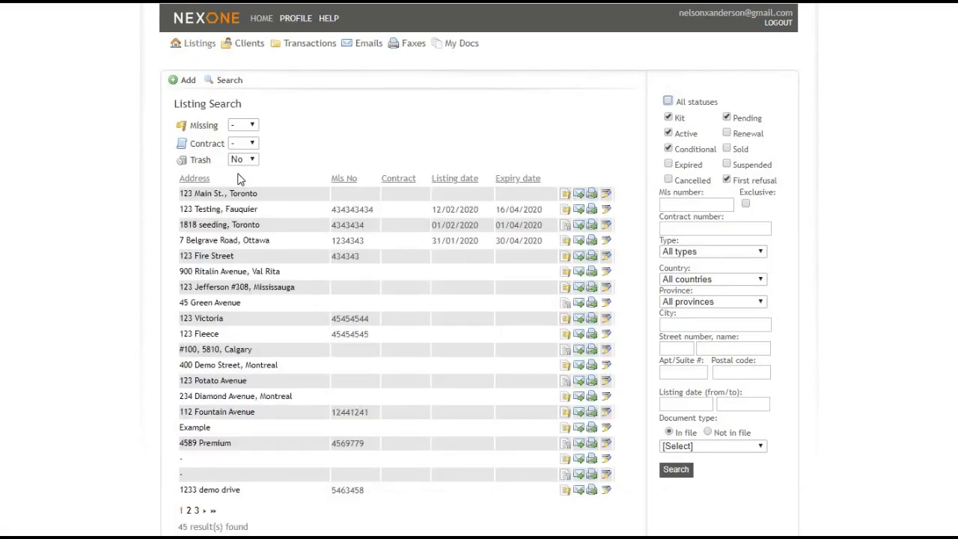
click(219, 193)
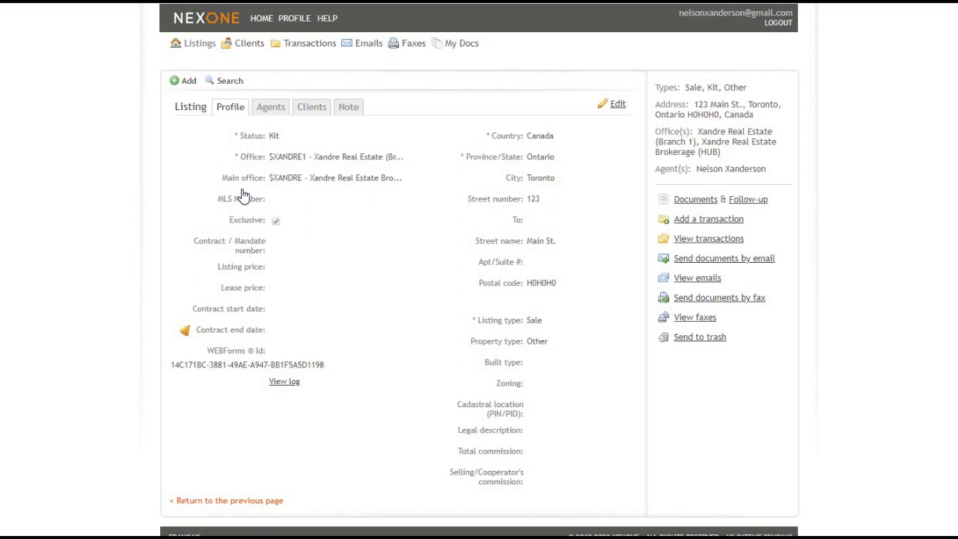
mouse_move(288, 158)
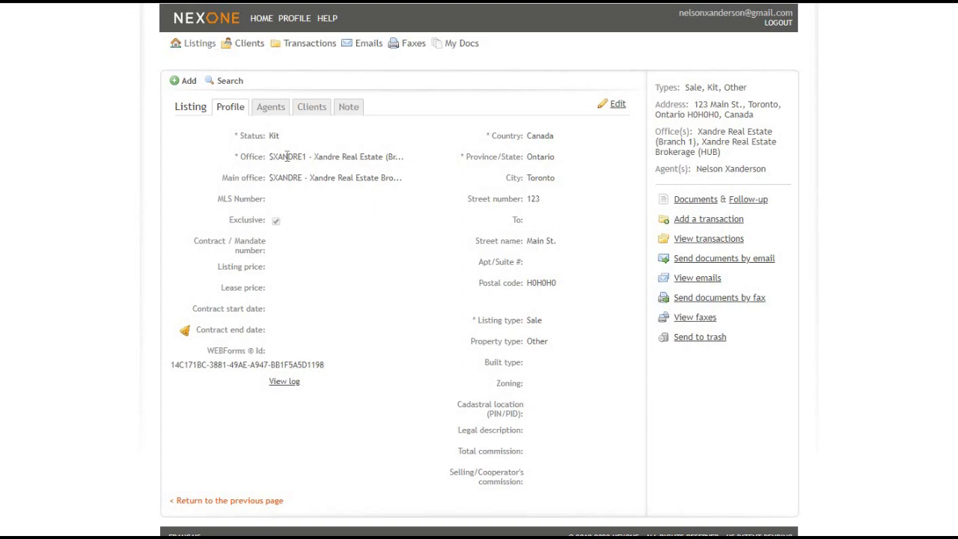
click(311, 106)
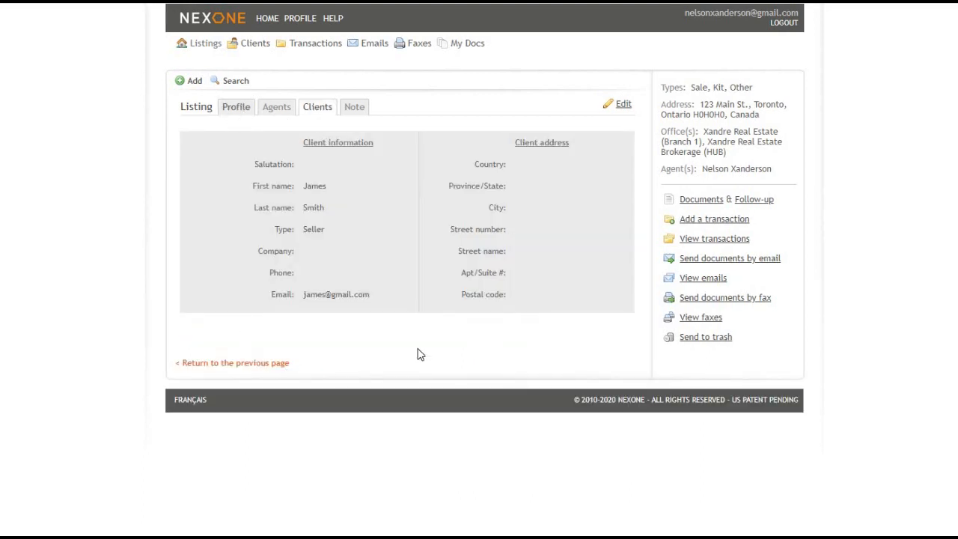
mouse_move(409, 314)
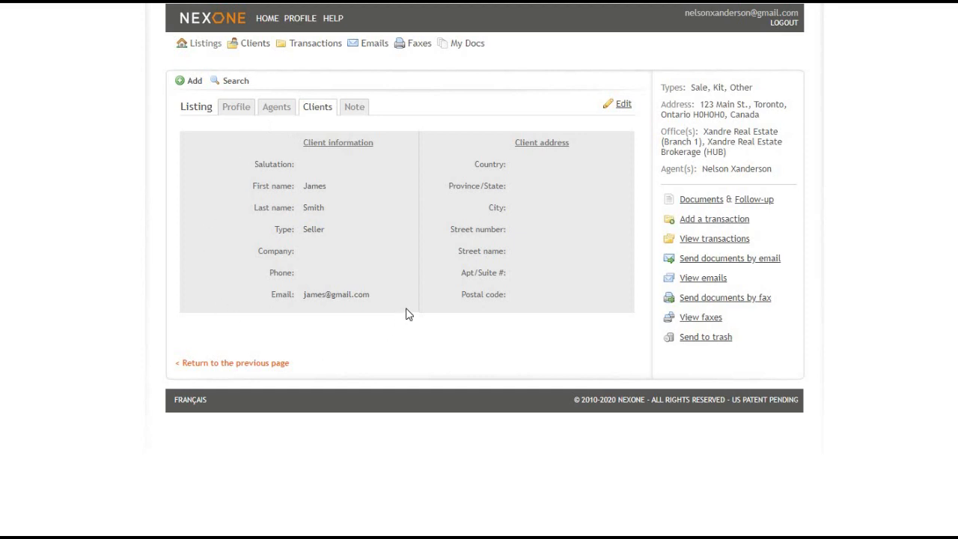
mouse_move(690, 208)
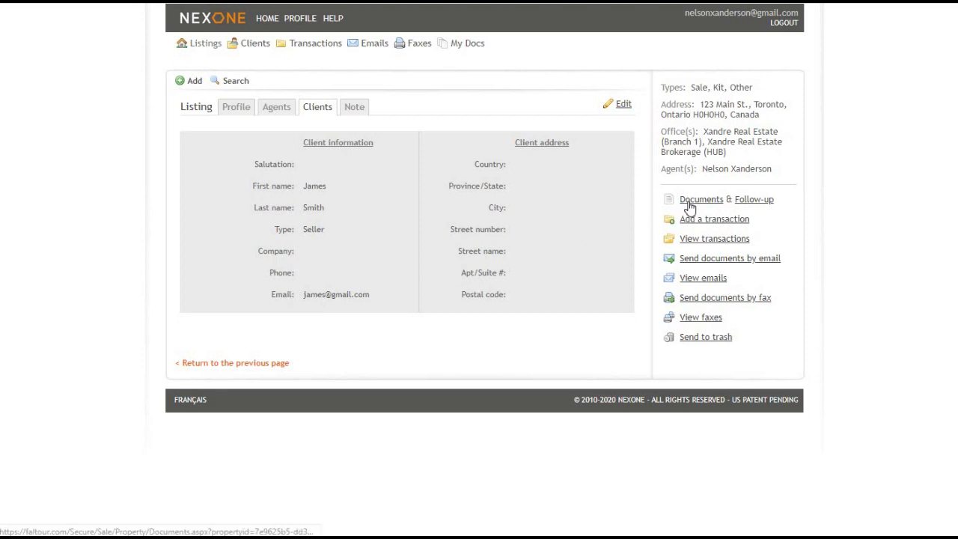
Step: Review the listing's FINTRAC document, then switch to its Signatures list
click(700, 199)
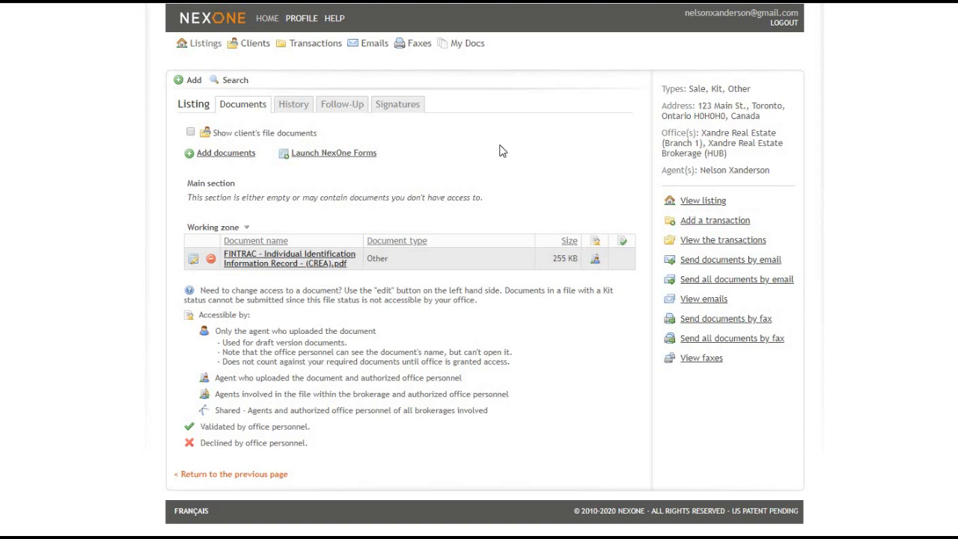
mouse_move(218, 280)
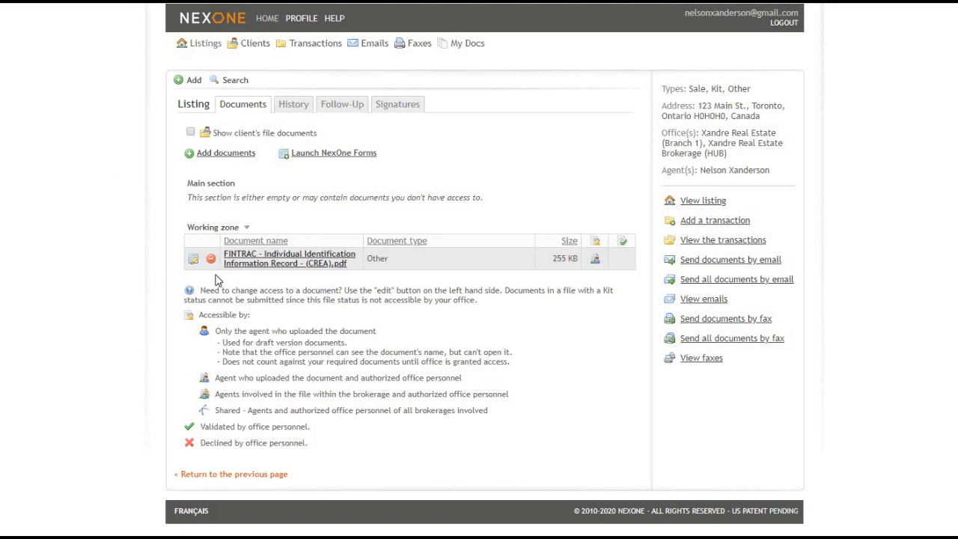
mouse_move(300, 190)
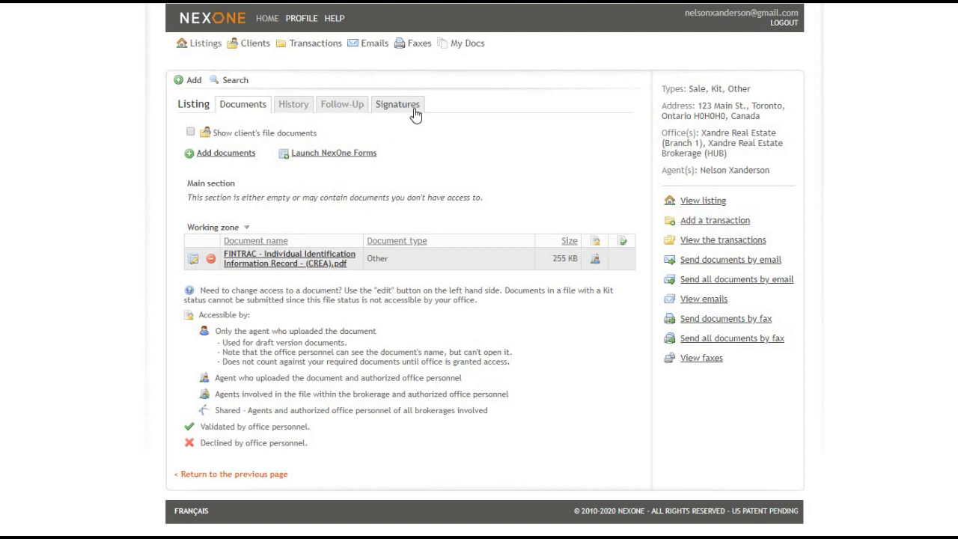
click(398, 105)
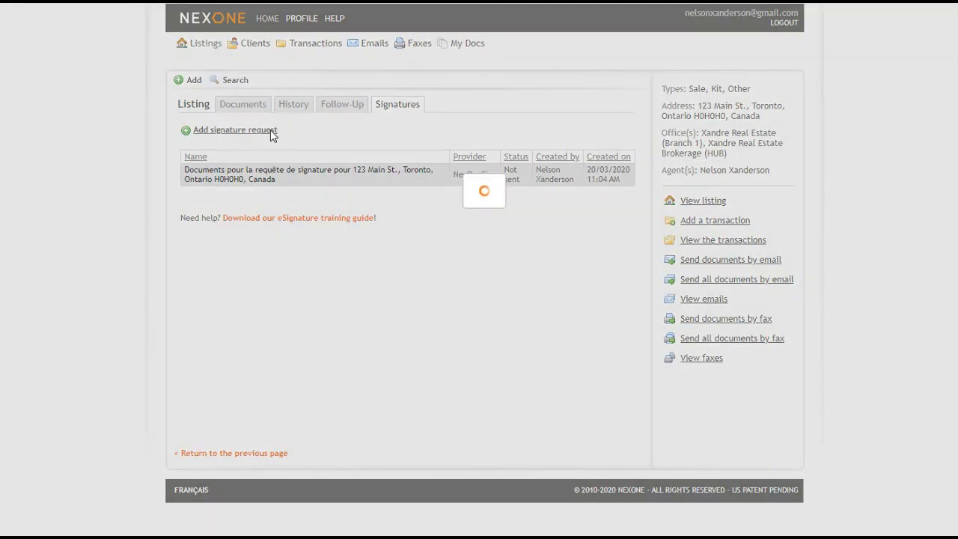
click(233, 129)
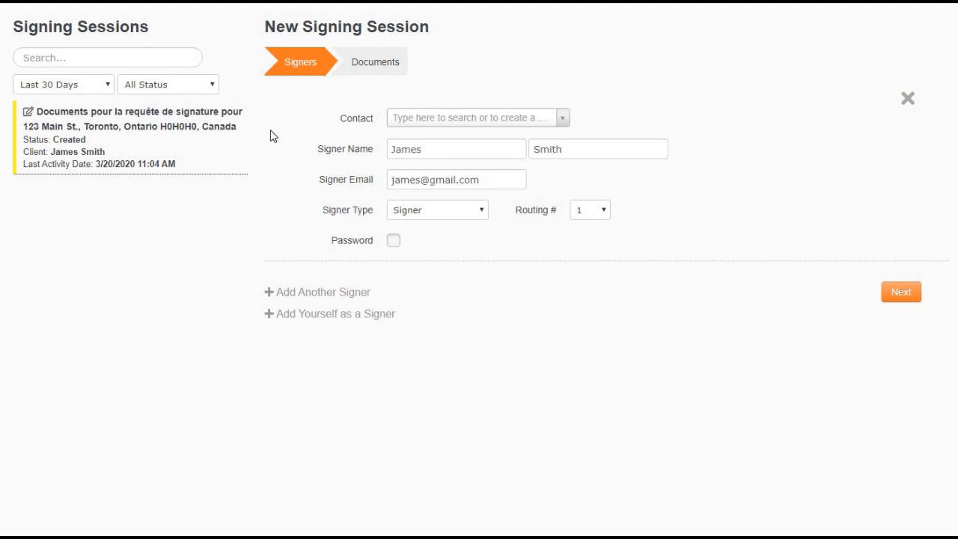
mouse_move(466, 153)
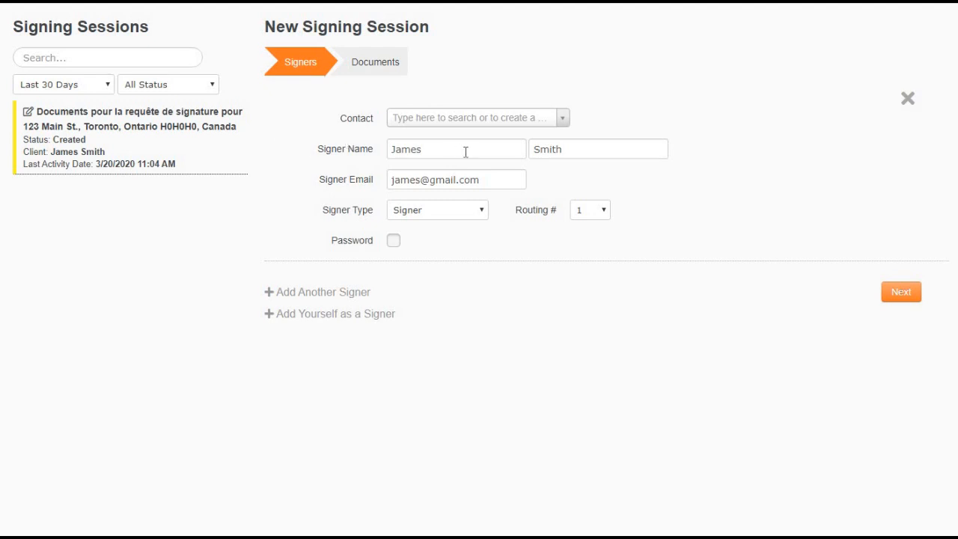
click(599, 148)
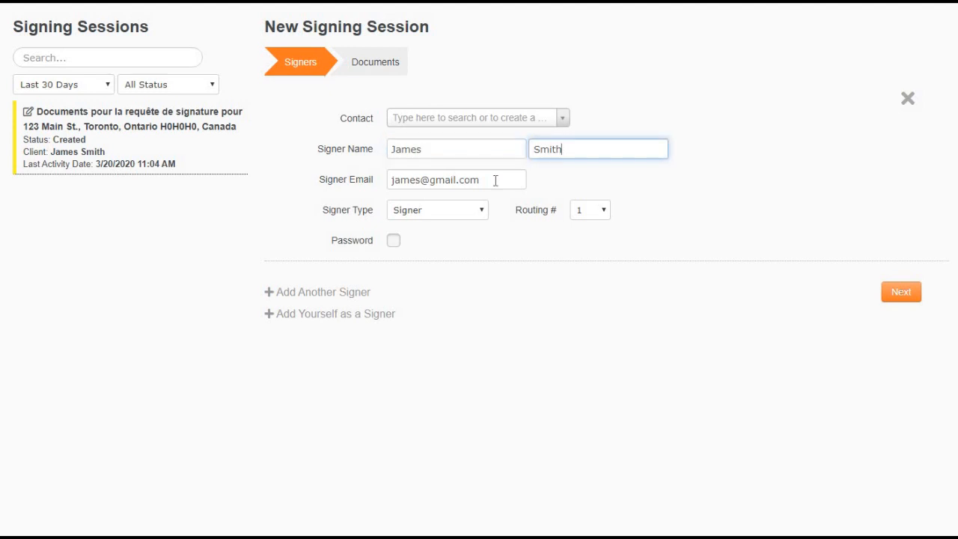
click(456, 179)
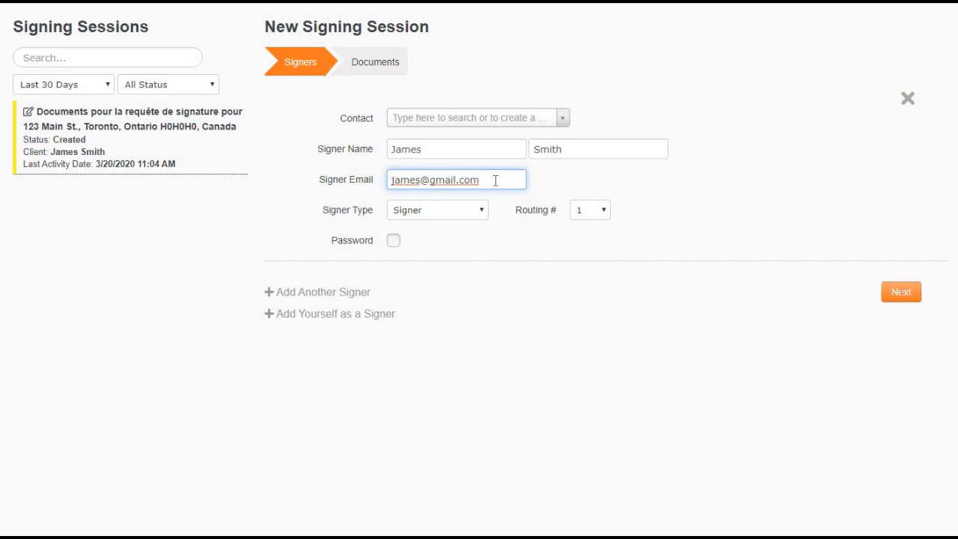
click(437, 210)
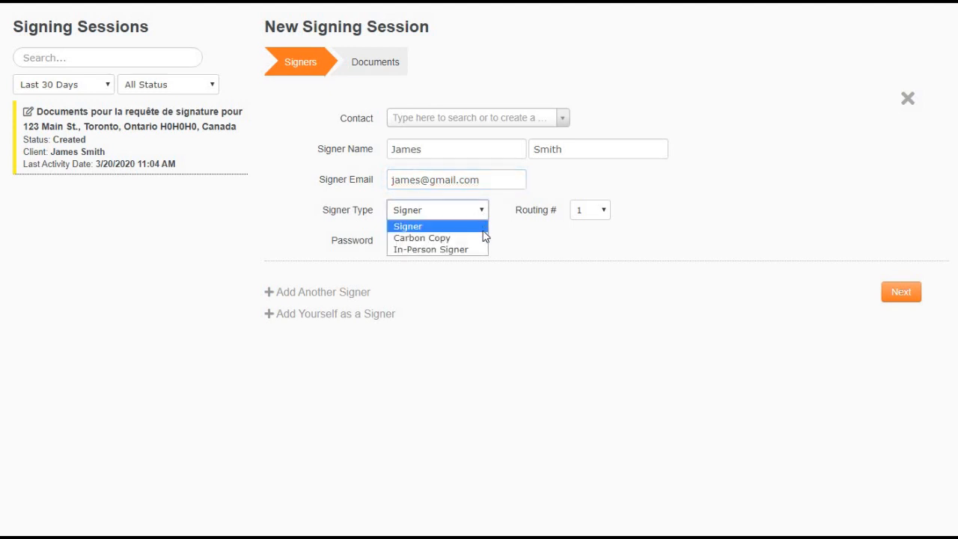
mouse_move(506, 219)
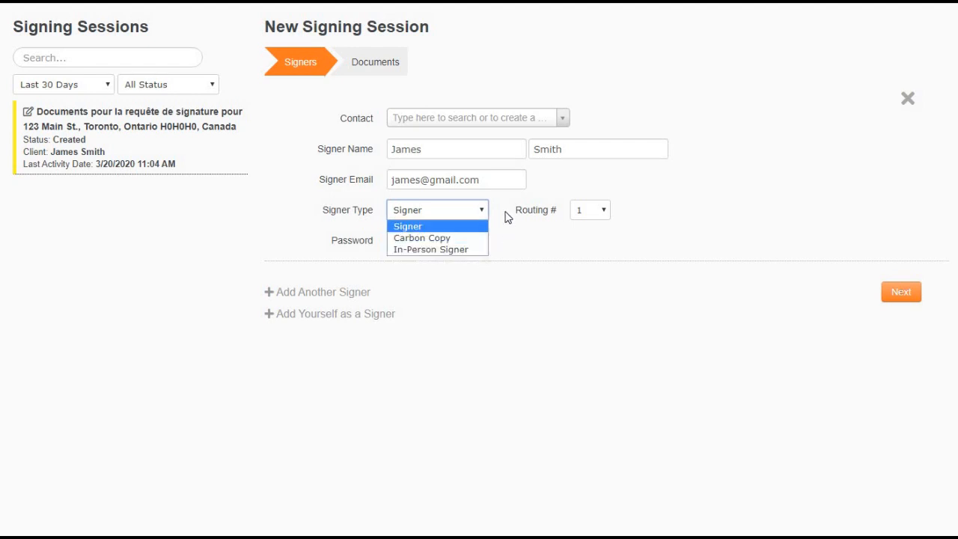
click(407, 224)
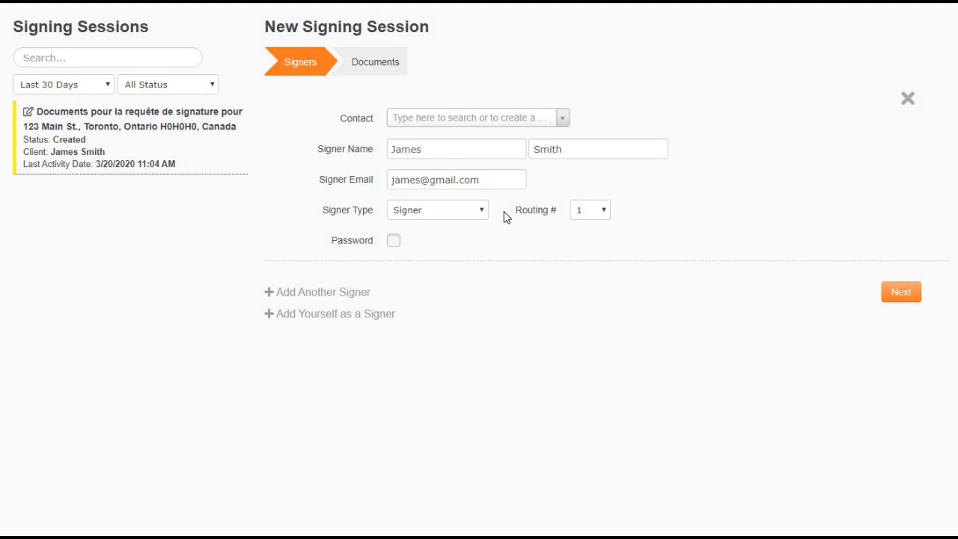
mouse_move(604, 213)
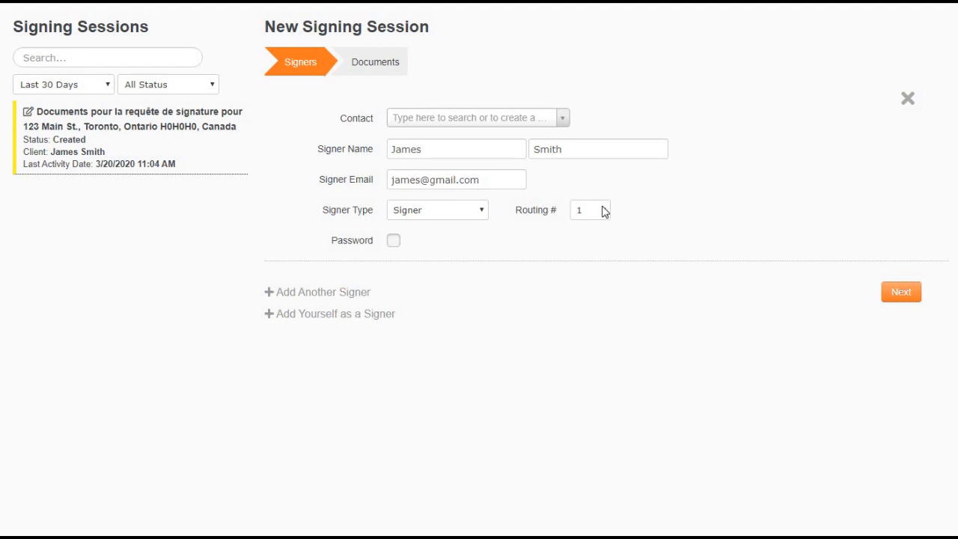
click(590, 210)
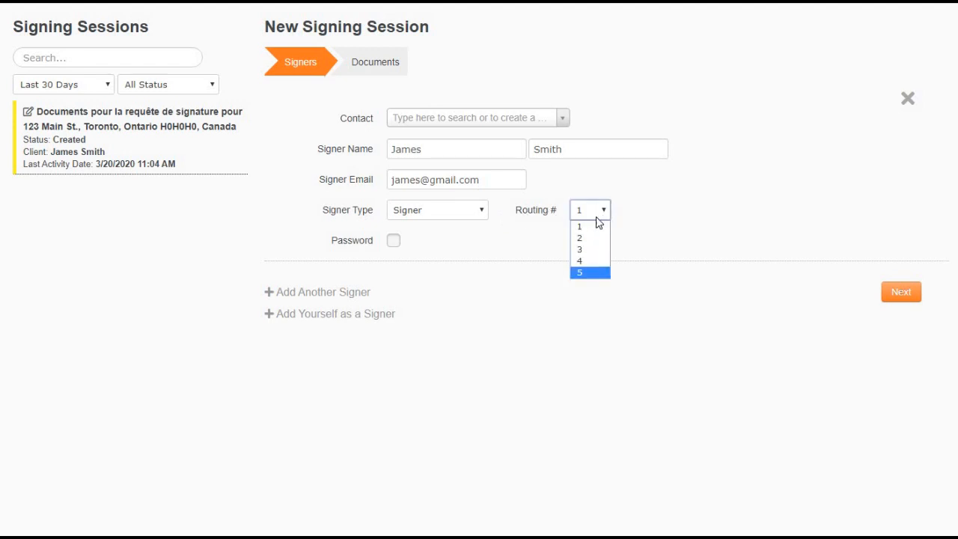
click(579, 226)
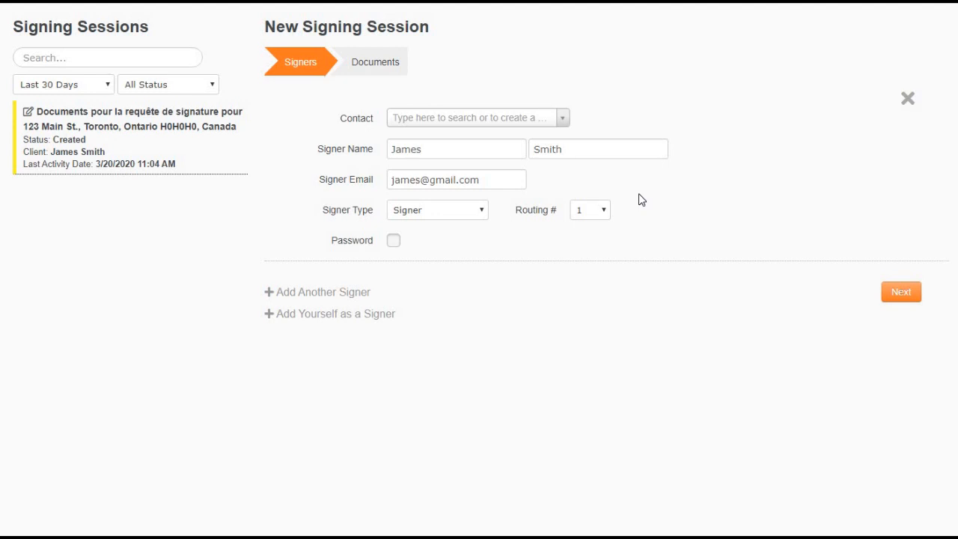
click(392, 239)
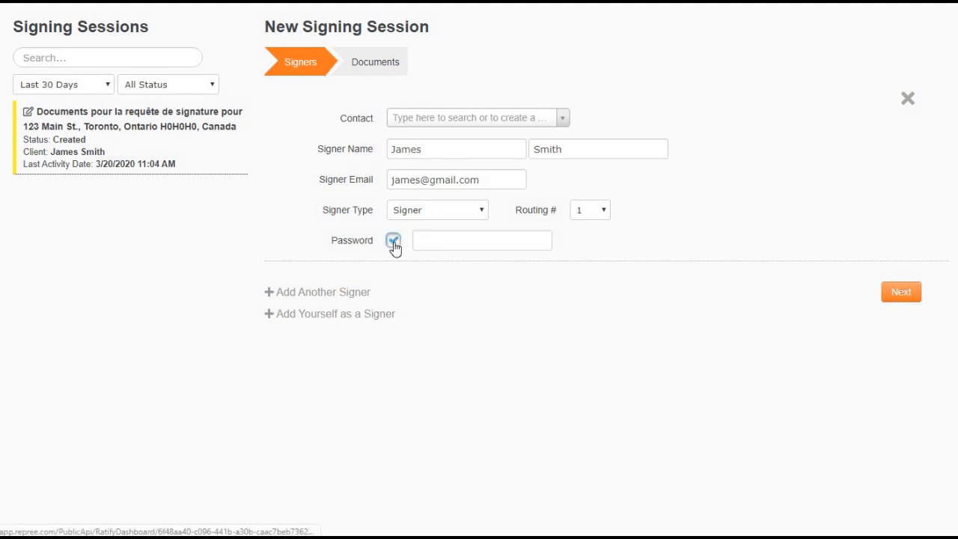
click(392, 240)
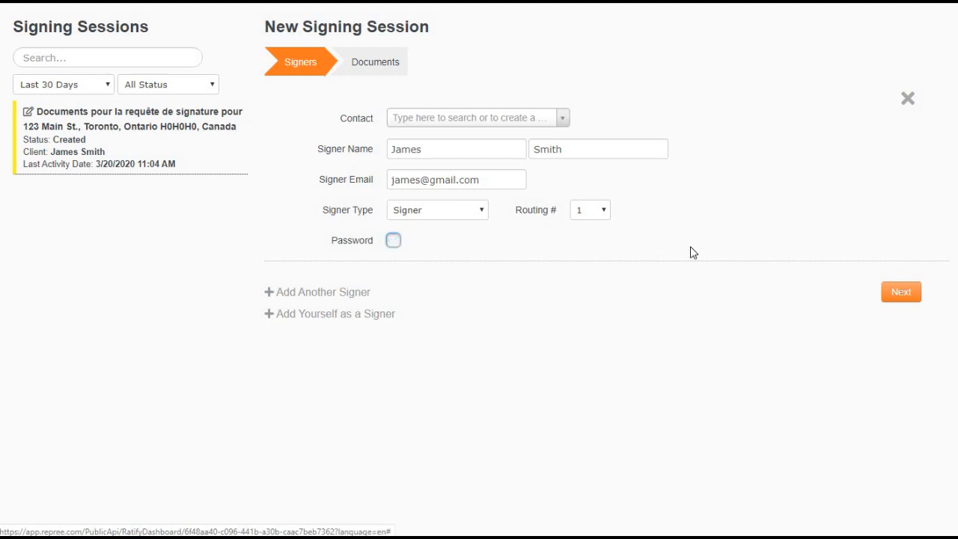
mouse_move(697, 251)
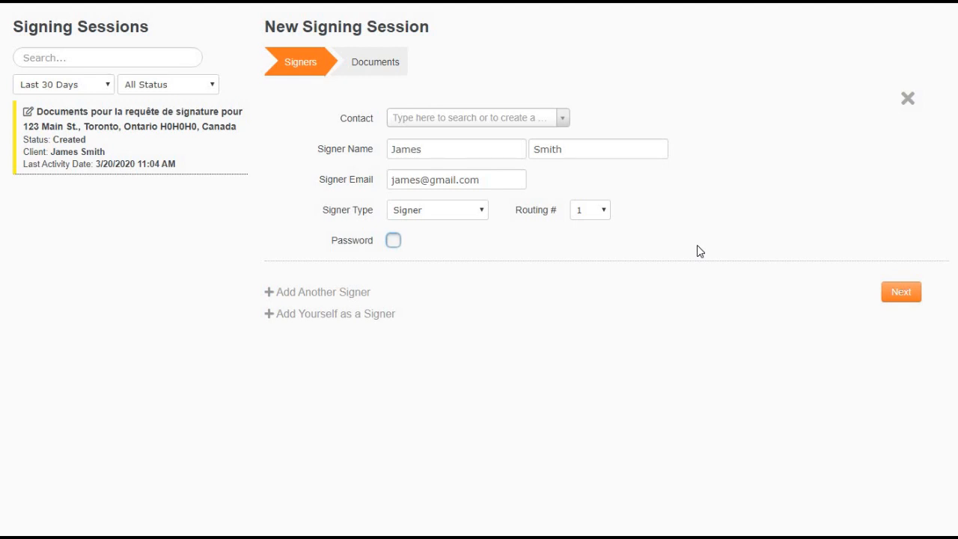
mouse_move(473, 261)
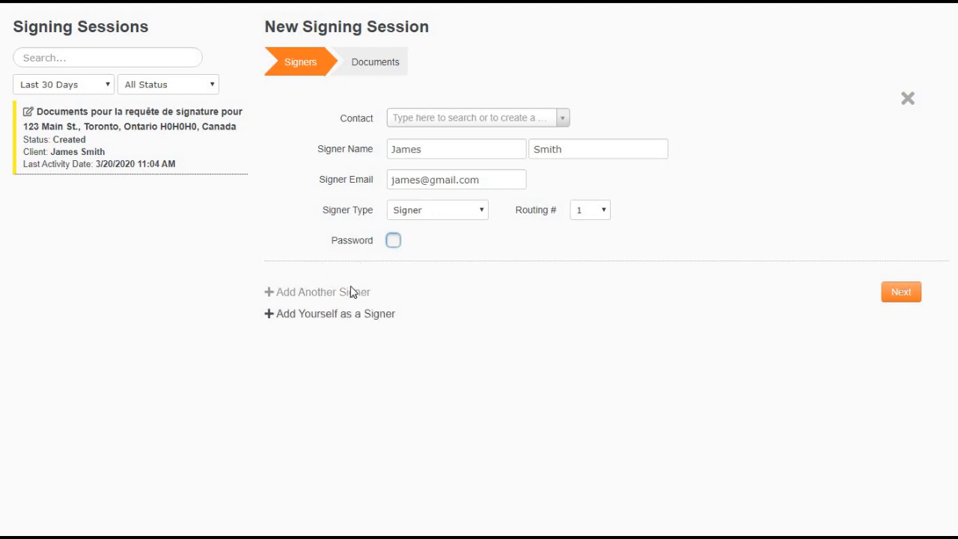
mouse_move(386, 293)
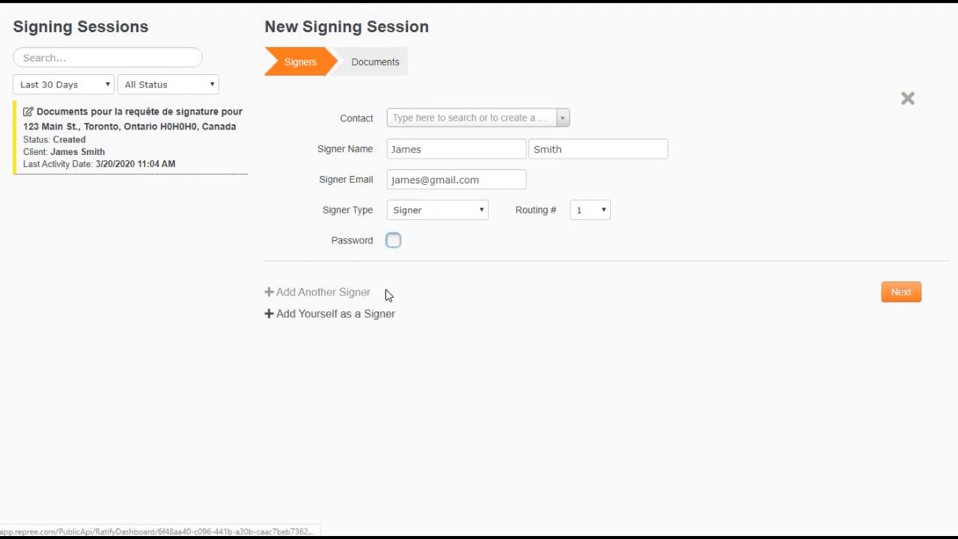
mouse_move(563, 296)
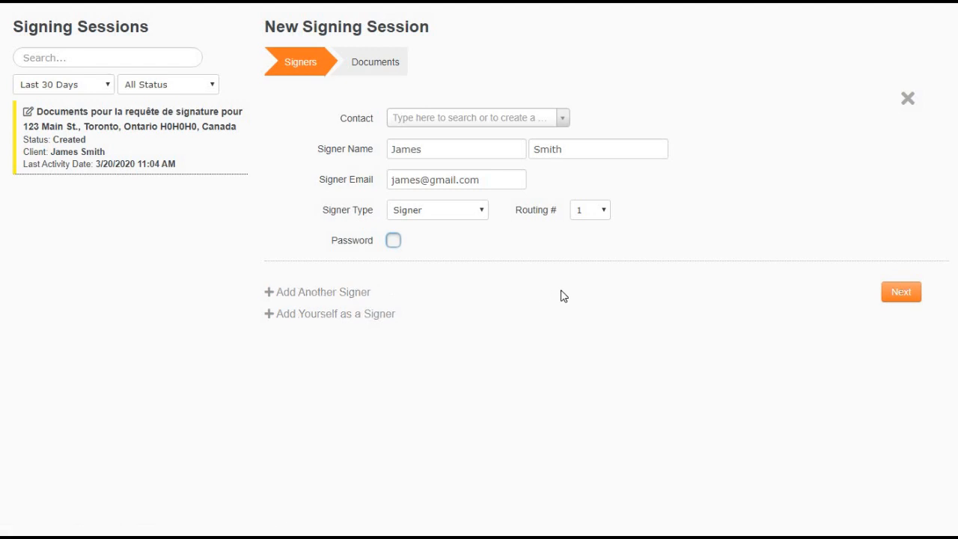
mouse_move(936, 298)
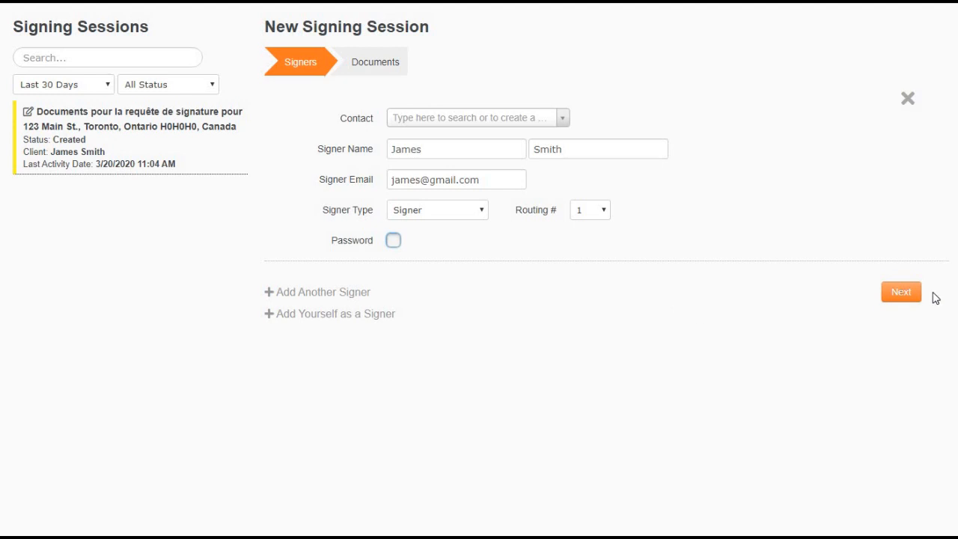
Step: Advance the signing session to the Documents step with its prefilled subject and message
click(901, 291)
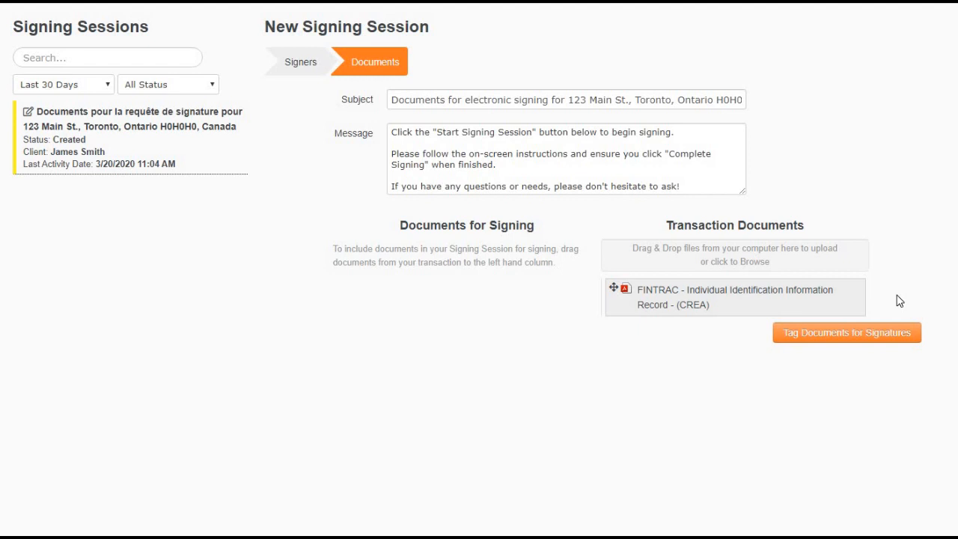
mouse_move(344, 133)
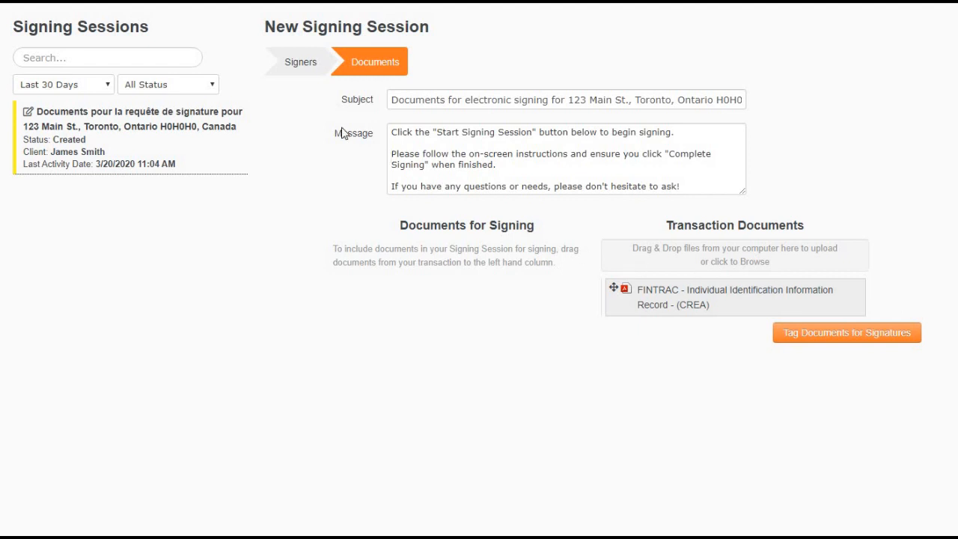
mouse_move(461, 84)
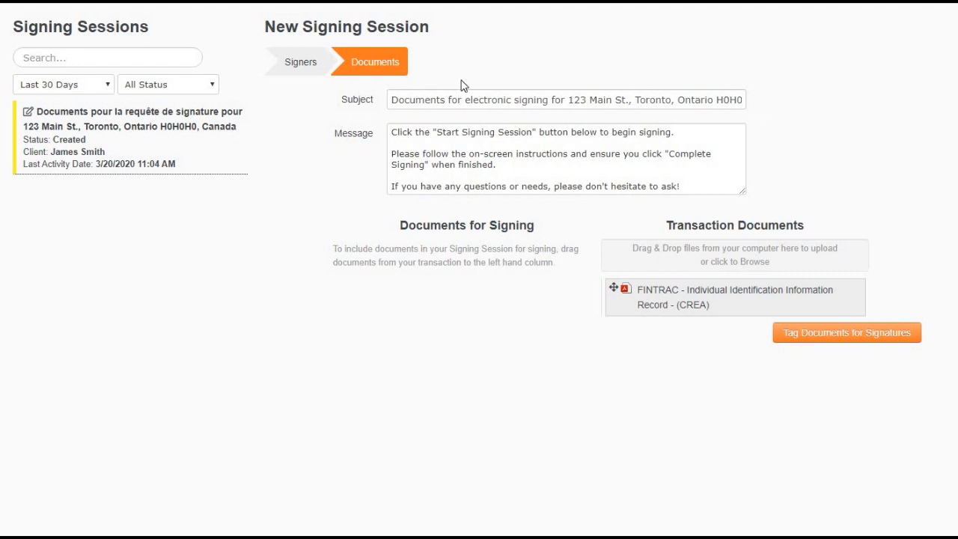
mouse_move(830, 143)
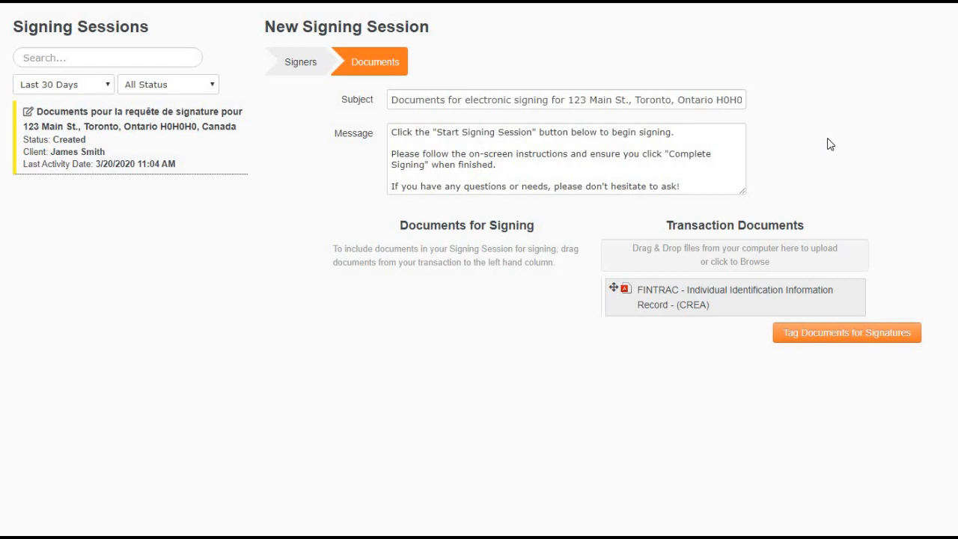
mouse_move(673, 300)
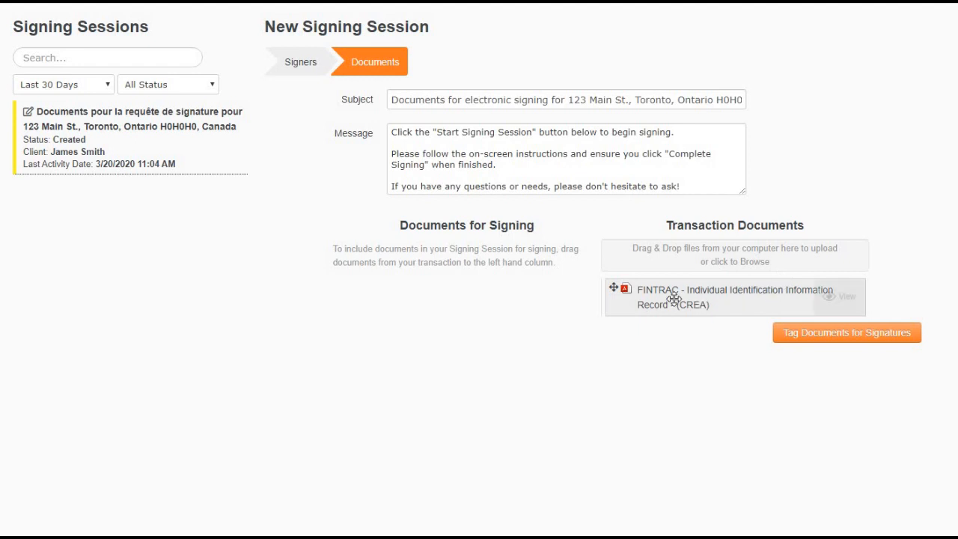
Step: Move the FINTRAC record into Documents for Signing and begin tagging it for signatures
drag(733, 297, 464, 294)
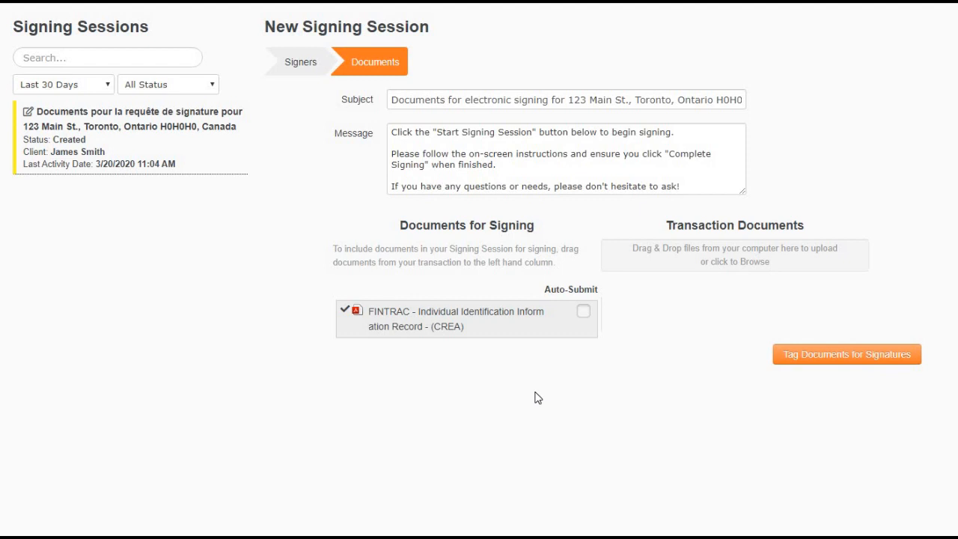
mouse_move(836, 353)
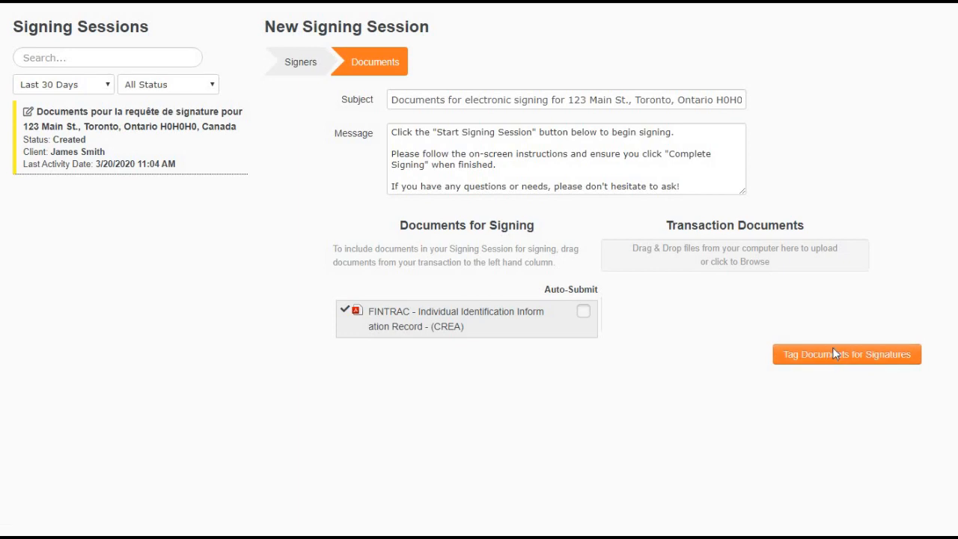
click(847, 353)
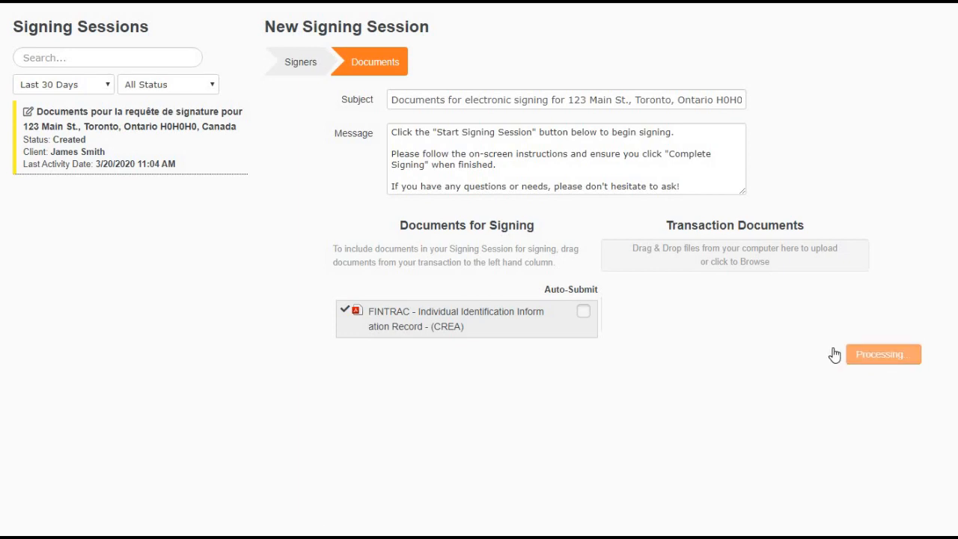